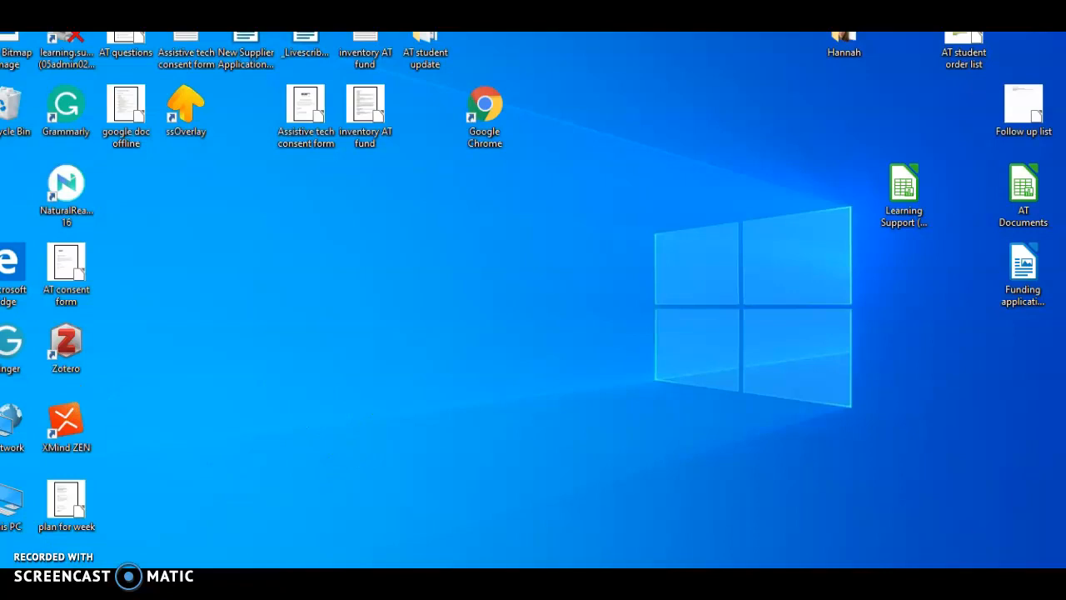
Step: Launch Chrome and follow the Google result for the Chrome Web Store
{"action": "double_click", "coordinate": [484, 104]}
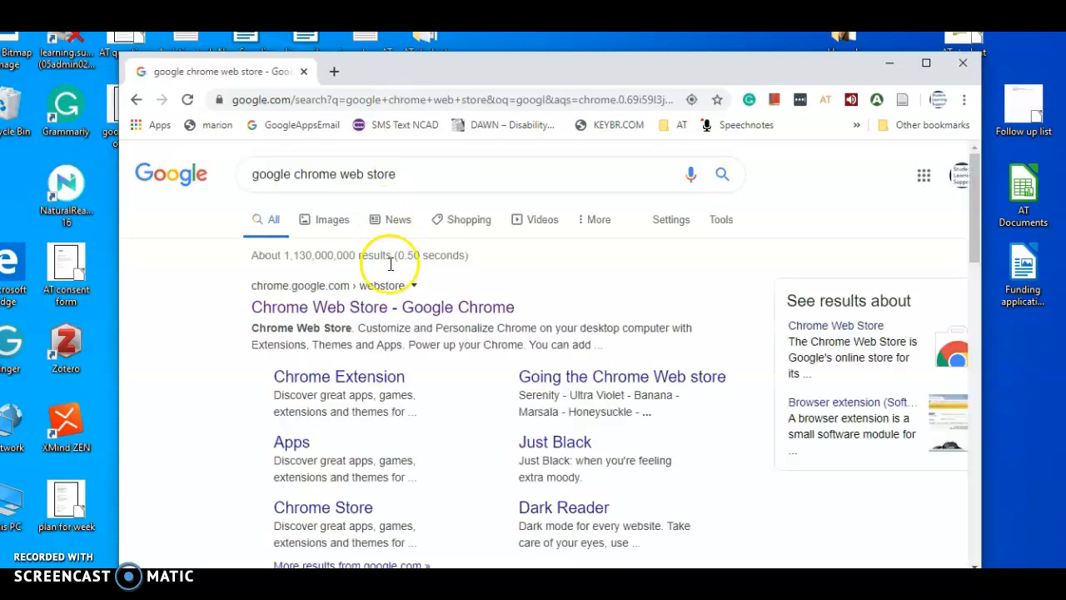
{"action": "left_click", "coordinate": [382, 306]}
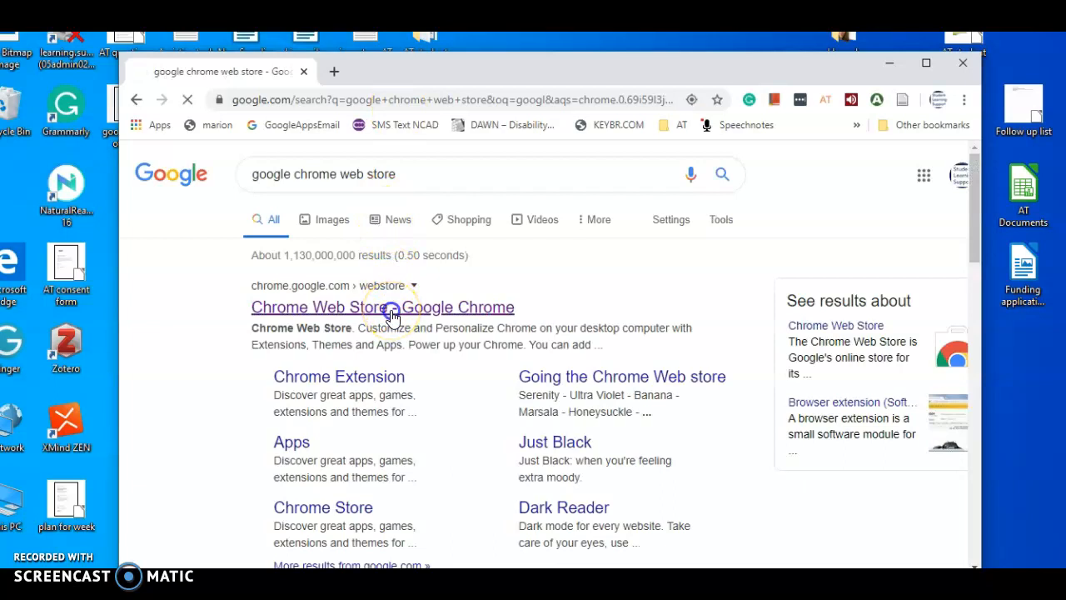
Step: Search the store for 'open dyslexia font' and add OpenDyslexic Font for Chrome
{"action": "left_click", "coordinate": [316, 307]}
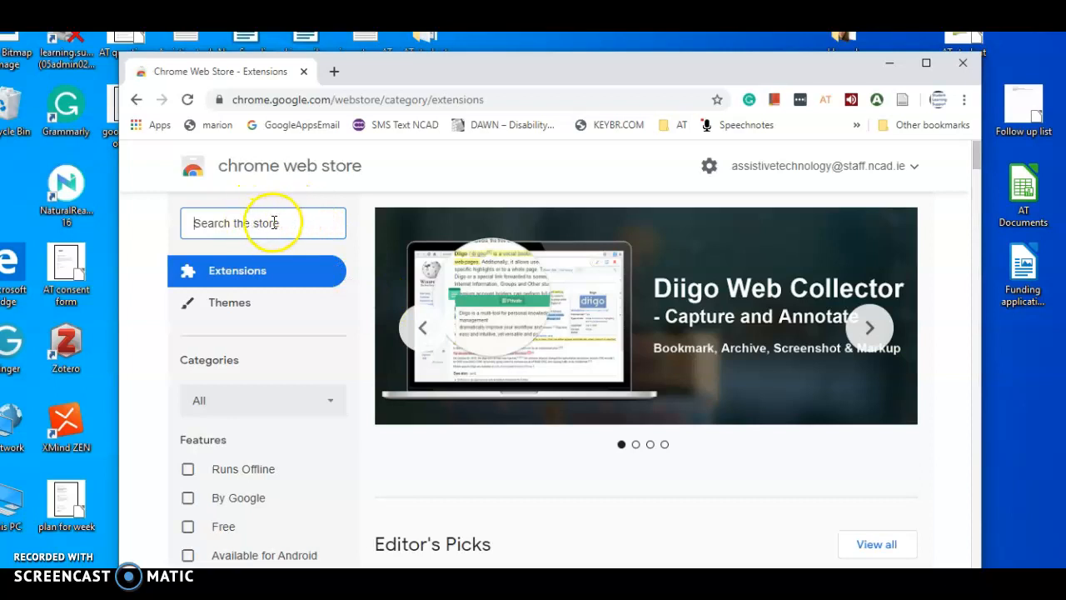
{"action": "type", "text": "open dyslexia font"}
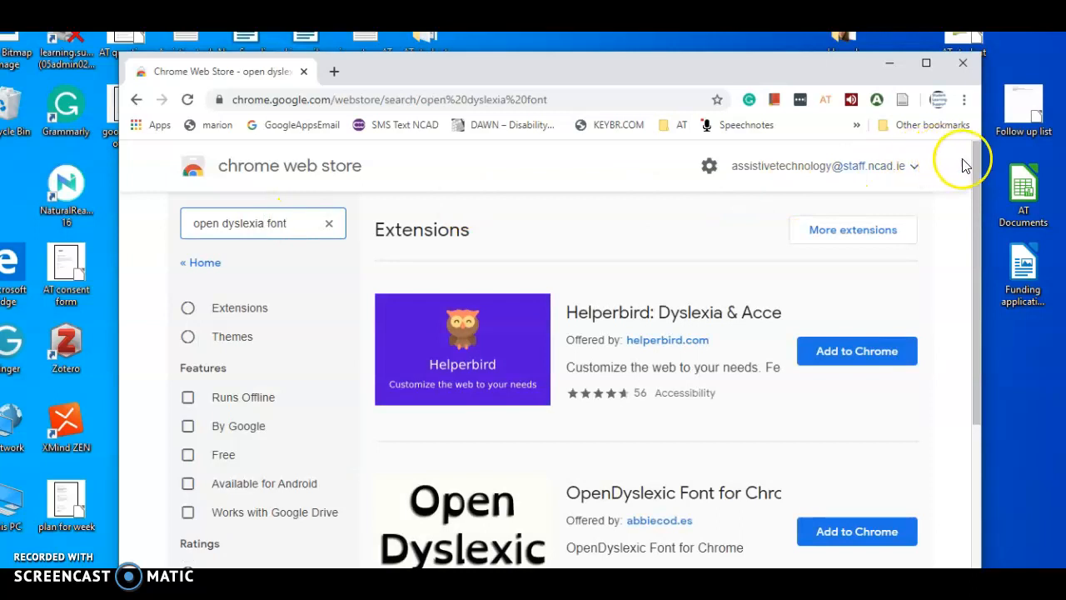
{"action": "scroll", "scroll_direction": "down", "scroll_amount": 3}
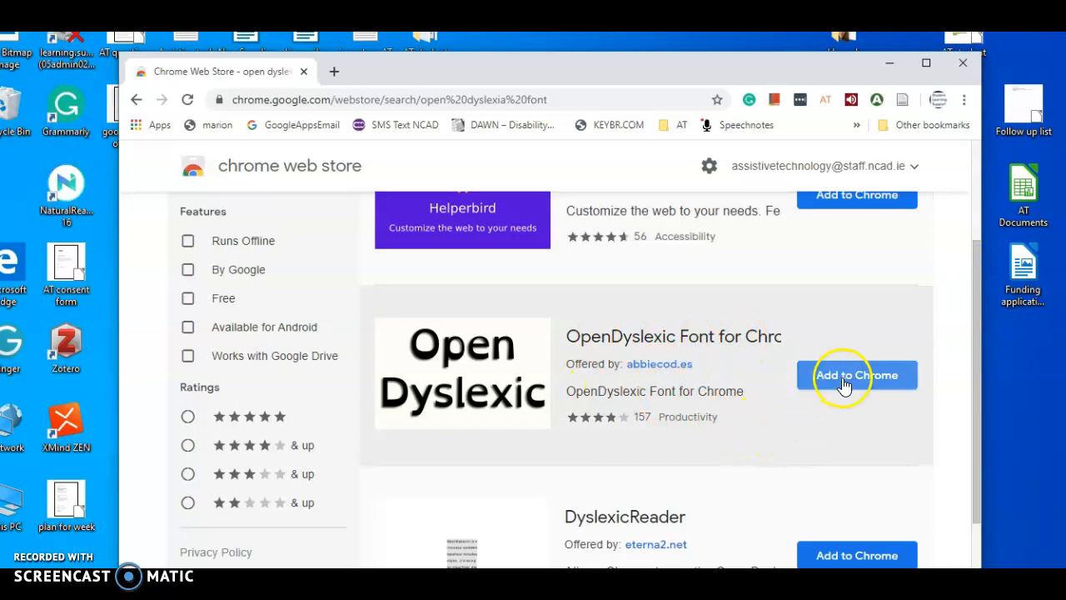
{"action": "left_click", "coordinate": [856, 375]}
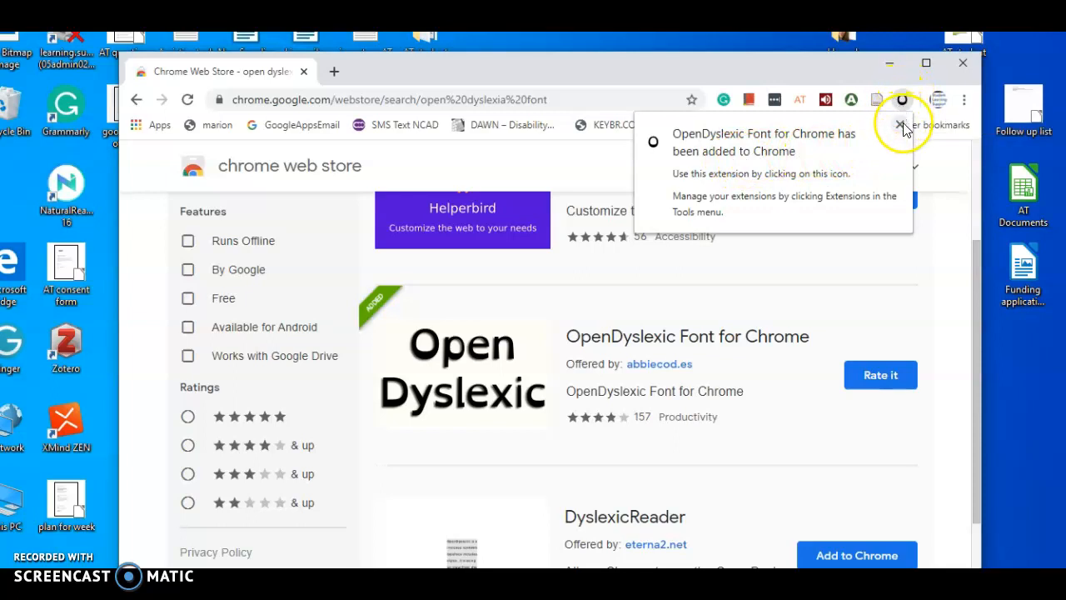
Step: Dismiss the extension-added notice and scroll down aestheticamagazine.com to the article listings
{"action": "left_click", "coordinate": [900, 125]}
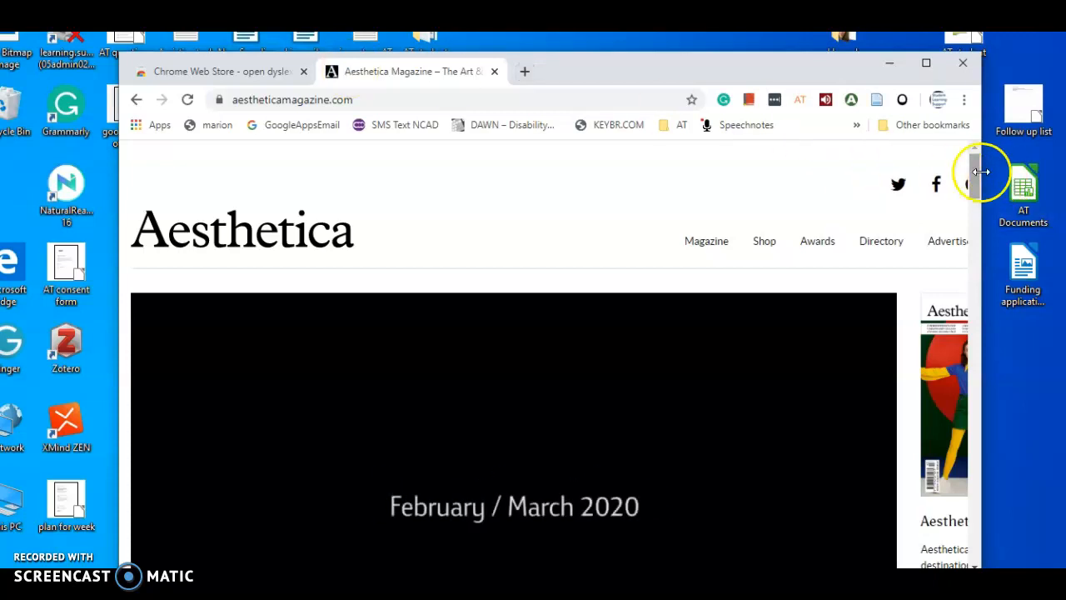
{"action": "scroll", "scroll_direction": "down", "scroll_amount": 3}
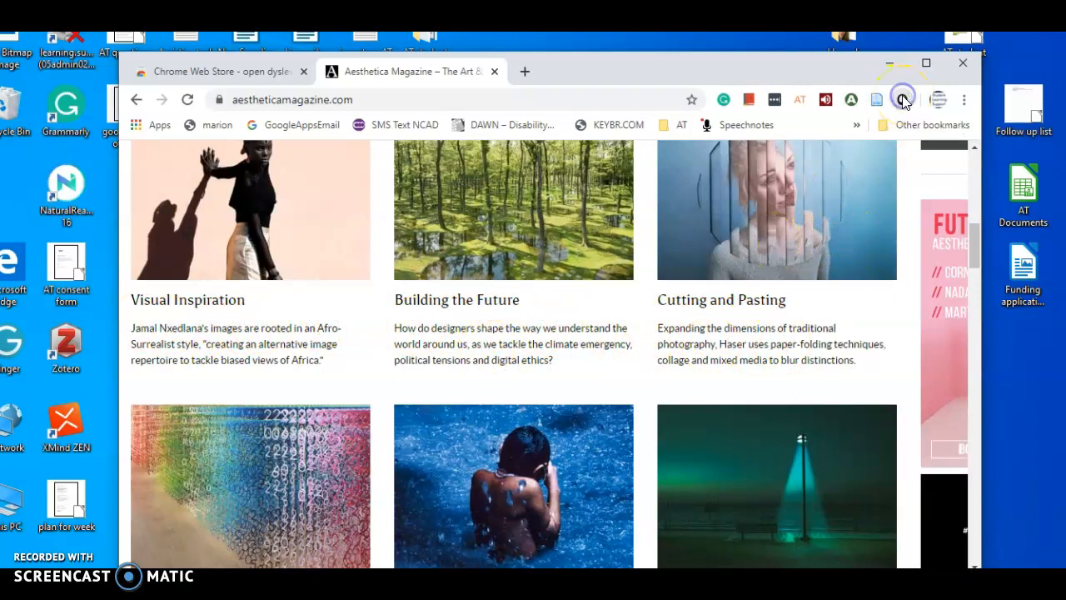
Step: Switch on the Enable OpenDyslexic toggle in the extension's toolbar popup
{"action": "left_click", "coordinate": [902, 99]}
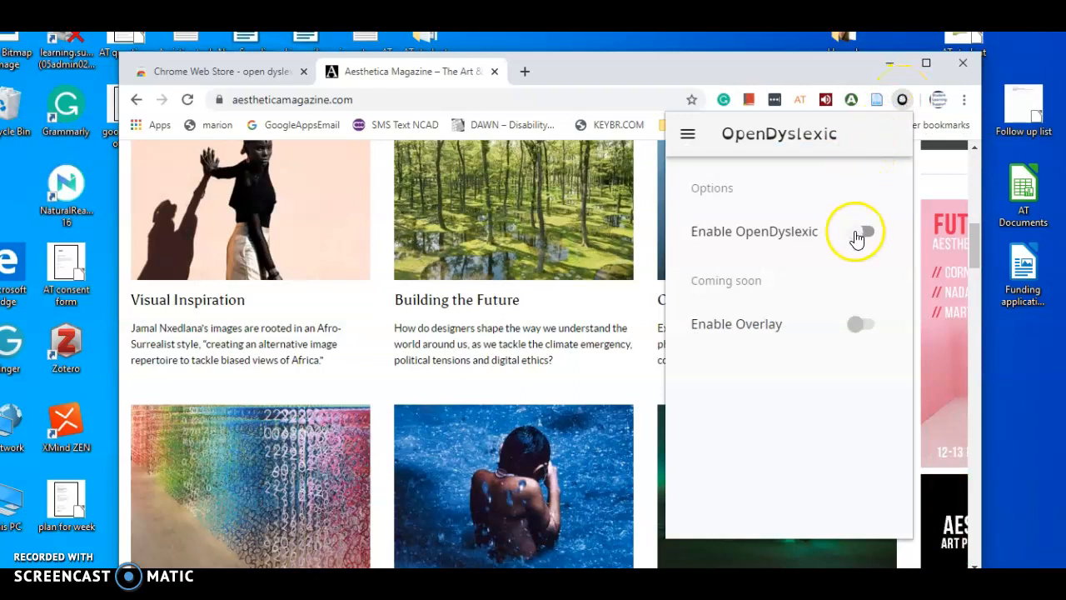
{"action": "left_click", "coordinate": [862, 231]}
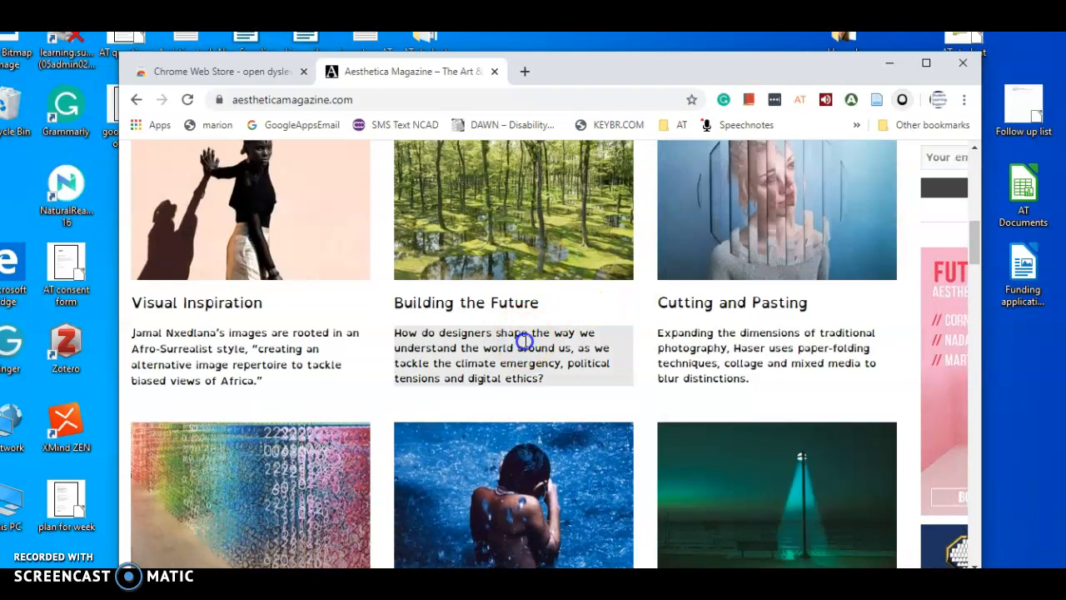
{"action": "mouse_move", "coordinate": [175, 329]}
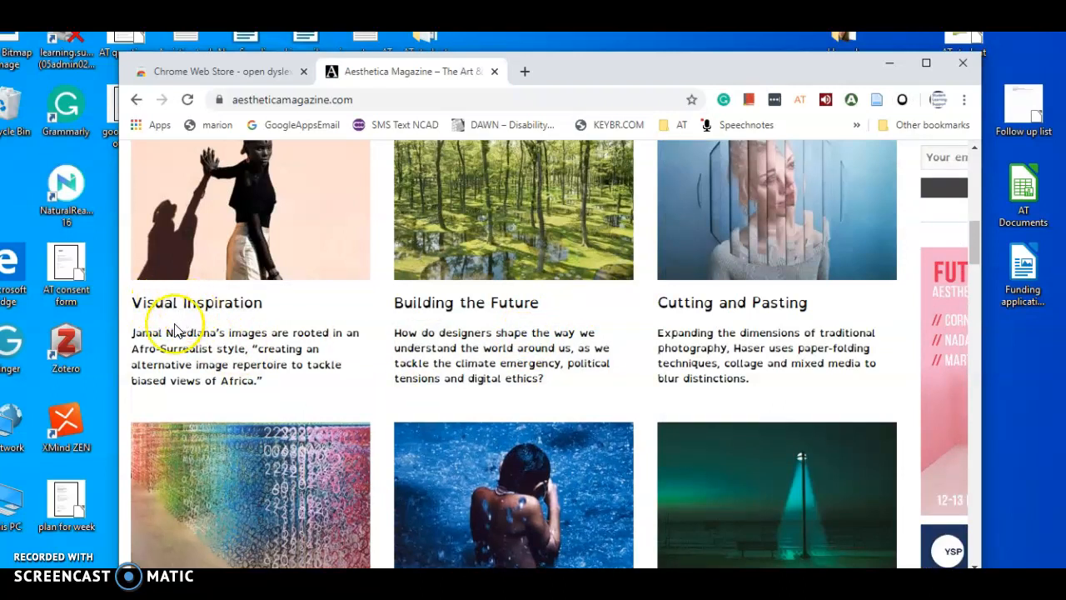
{"action": "mouse_move", "coordinate": [469, 310]}
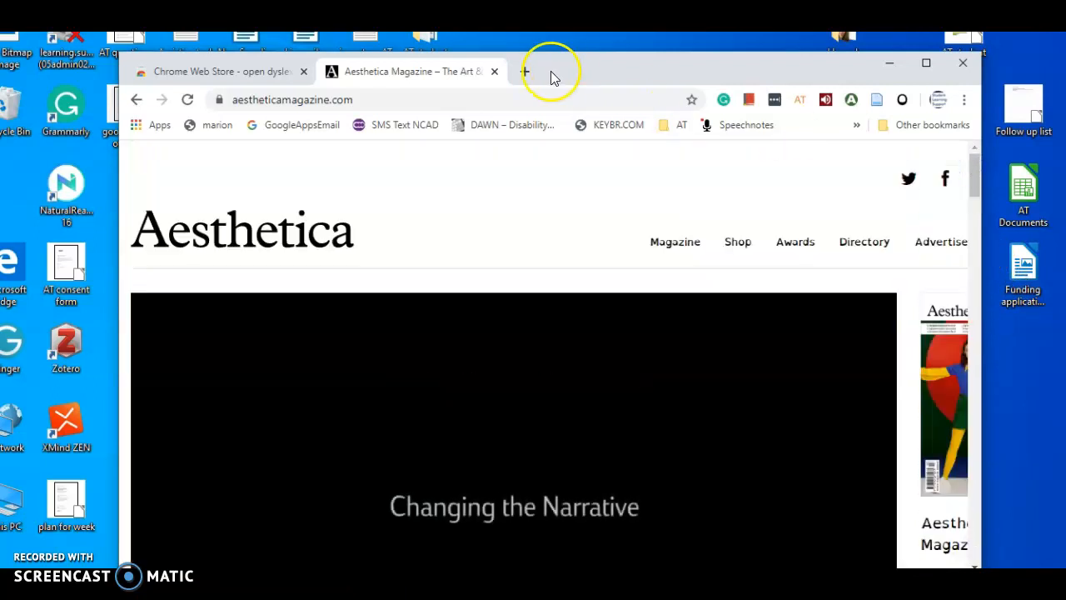
{"action": "mouse_move", "coordinate": [526, 74]}
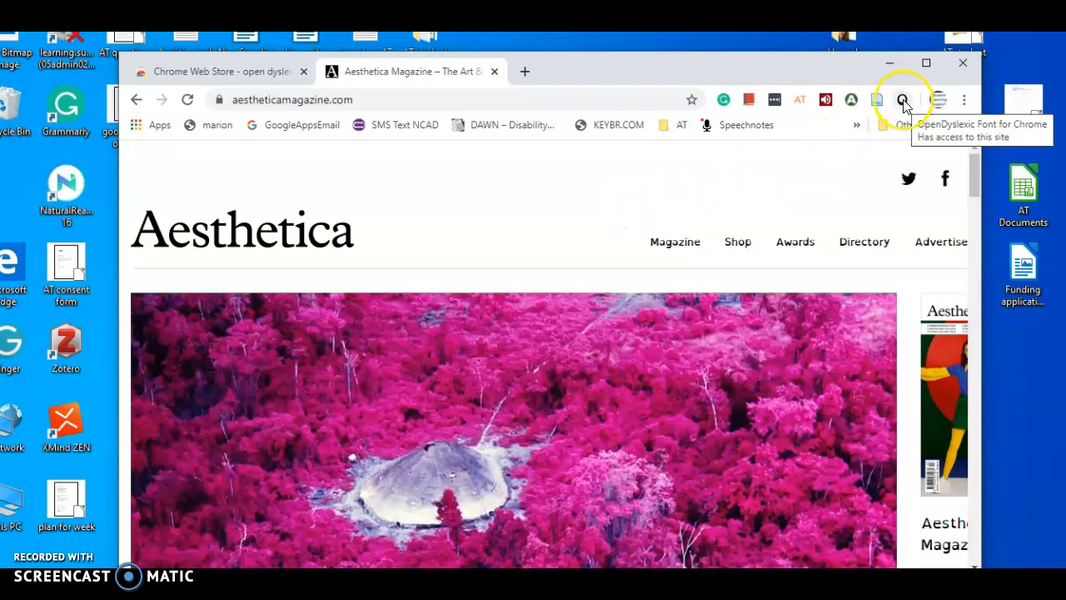
Step: Choose Remove from Chrome on the OpenDyslexic toolbar icon and confirm Remove
{"action": "left_click", "coordinate": [903, 99]}
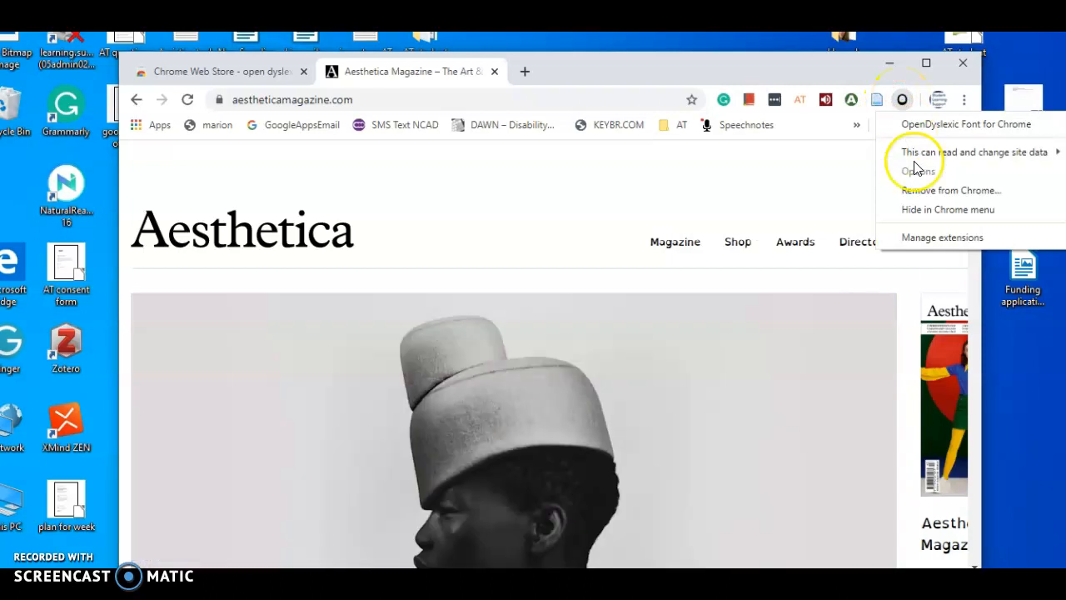
{"action": "left_click", "coordinate": [950, 189]}
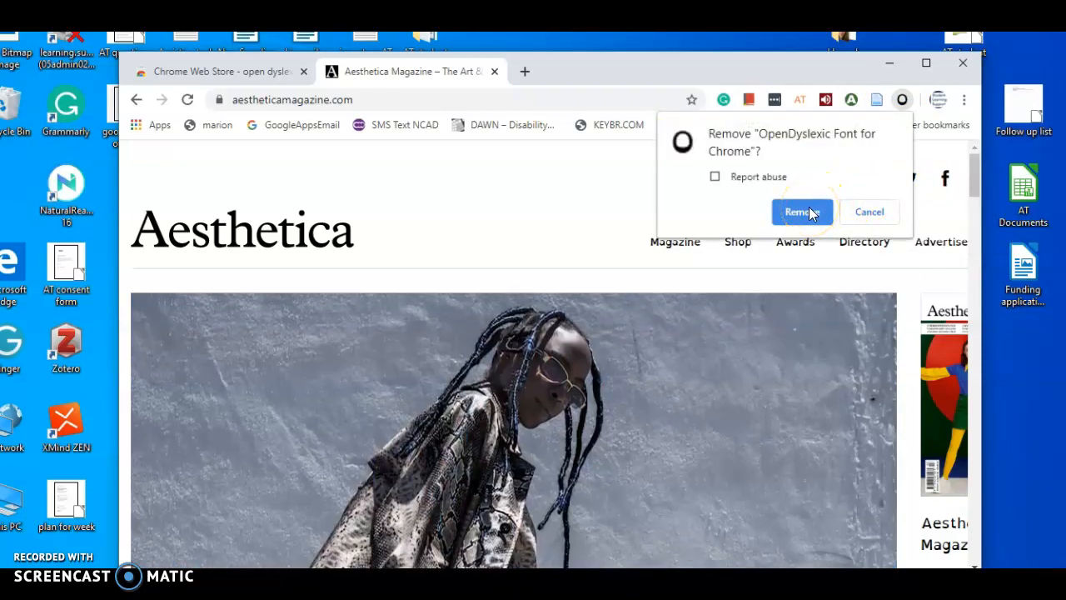
{"action": "left_click", "coordinate": [801, 211]}
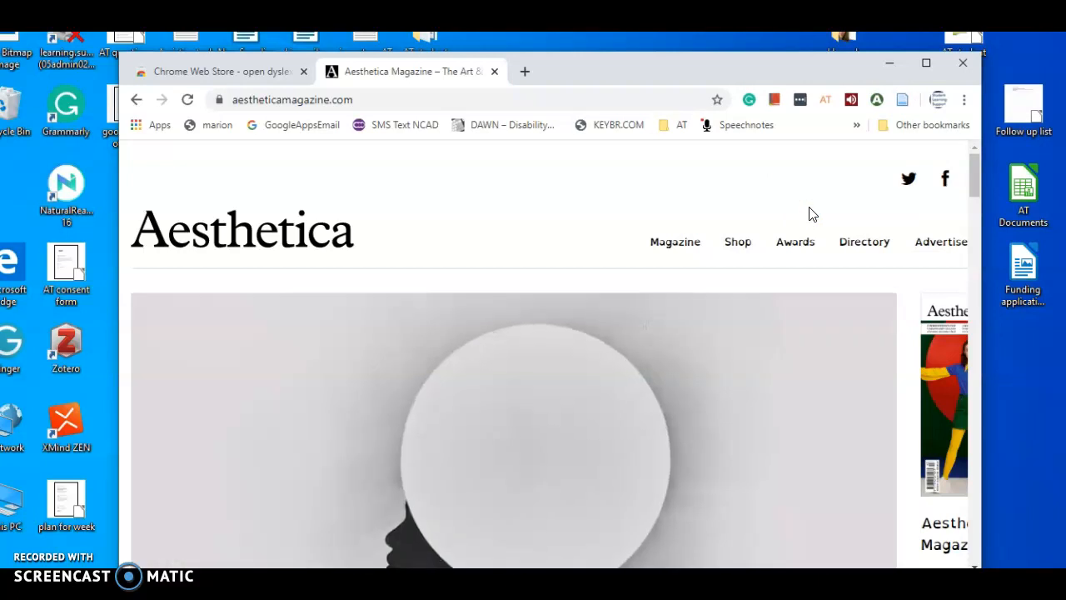